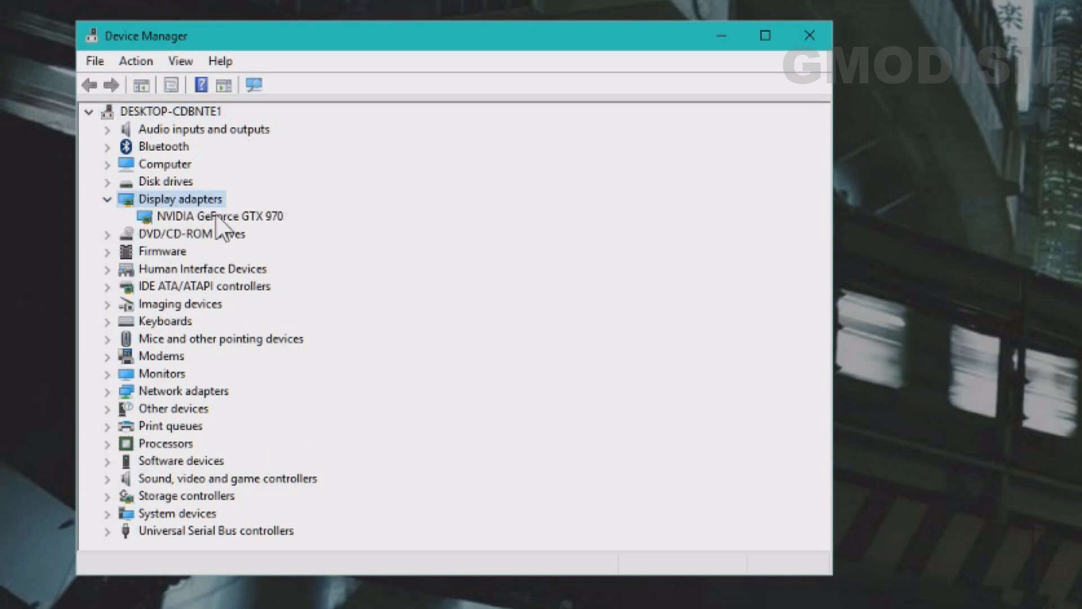
Step: Open the NVIDIA GeForce GTX 970 properties to view its driver provider, date and version
double_click(217, 215)
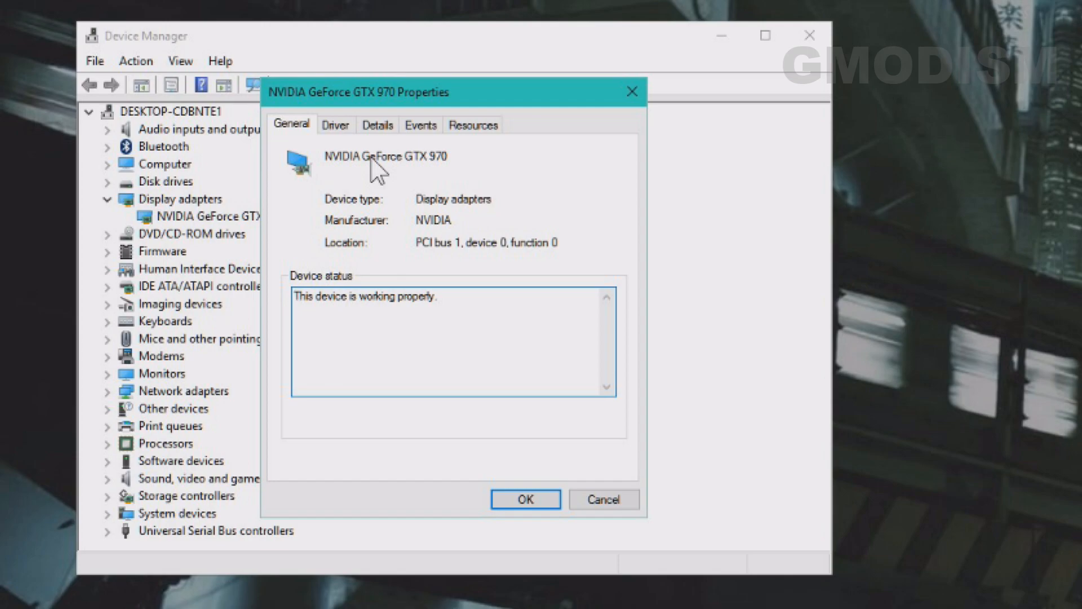
left_click(335, 125)
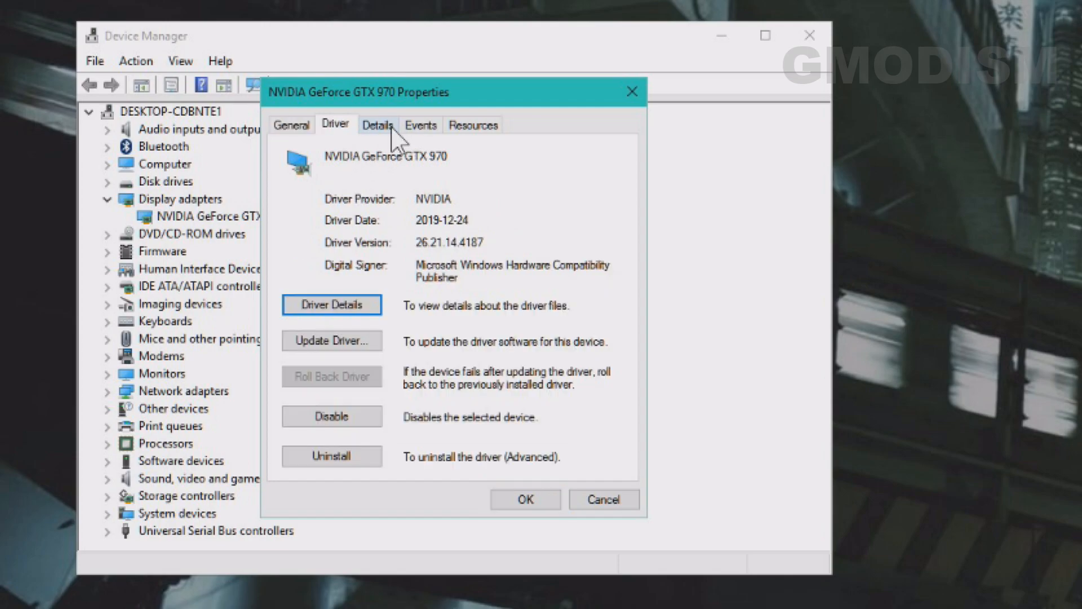
left_click(420, 125)
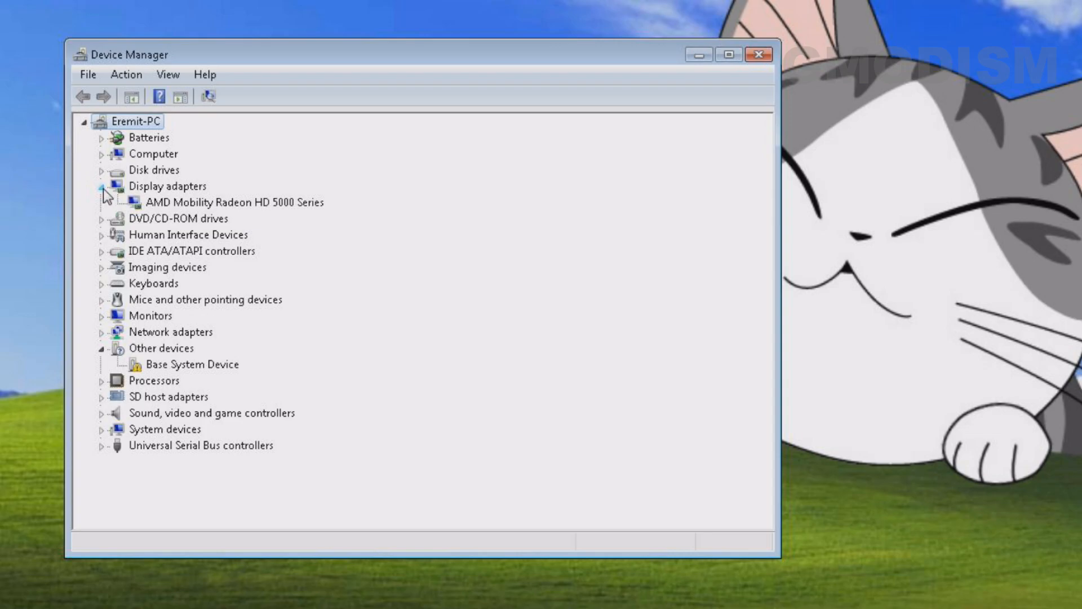
Step: Start Update Driver Software for the AMD Mobility Radeon HD 5000 Series adapter
left_click(231, 202)
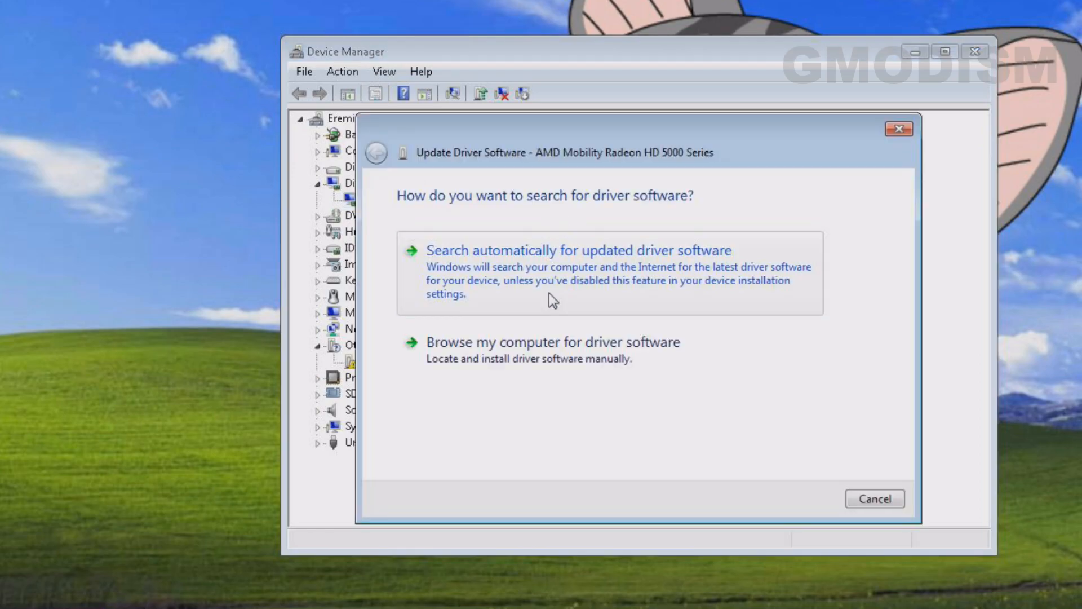
Step: Auto-search installs the ATI Mobility Radeon HD 5650 driver; close and expand Display adapters
left_click(578, 250)
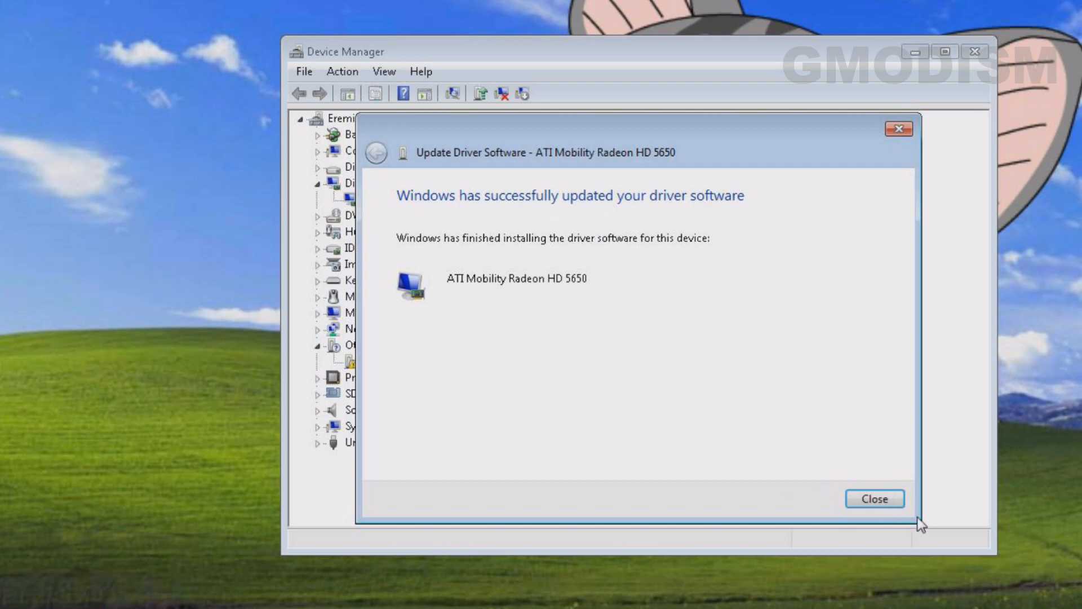
left_click(874, 498)
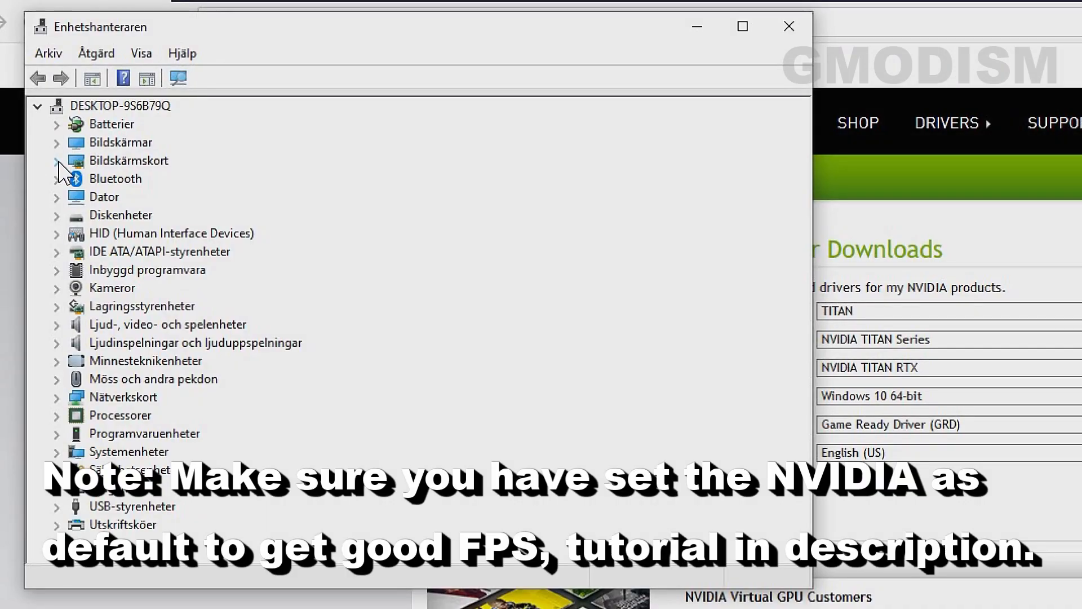
left_click(58, 160)
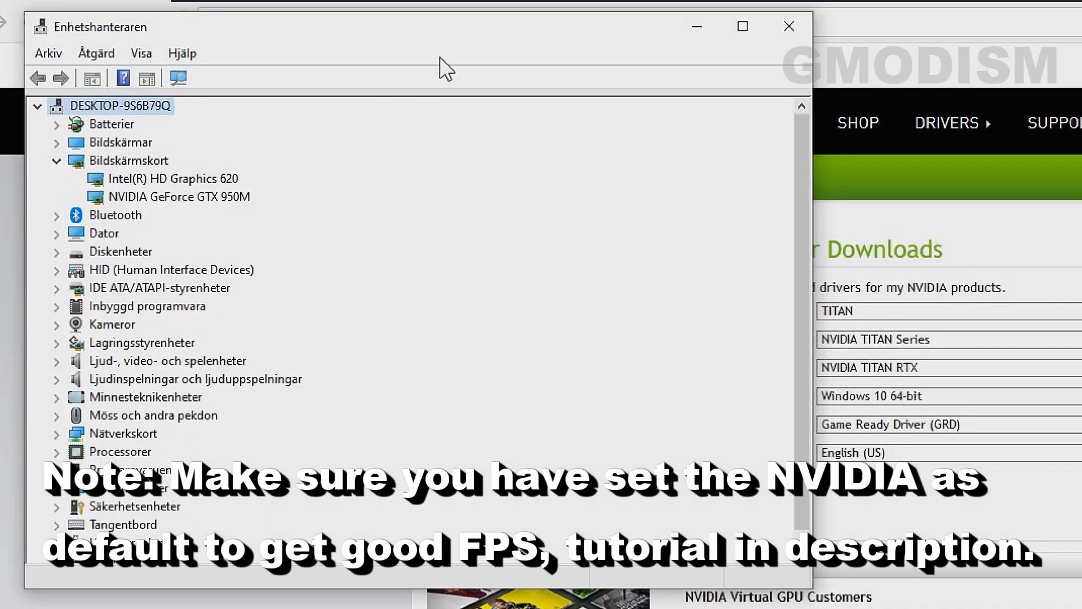